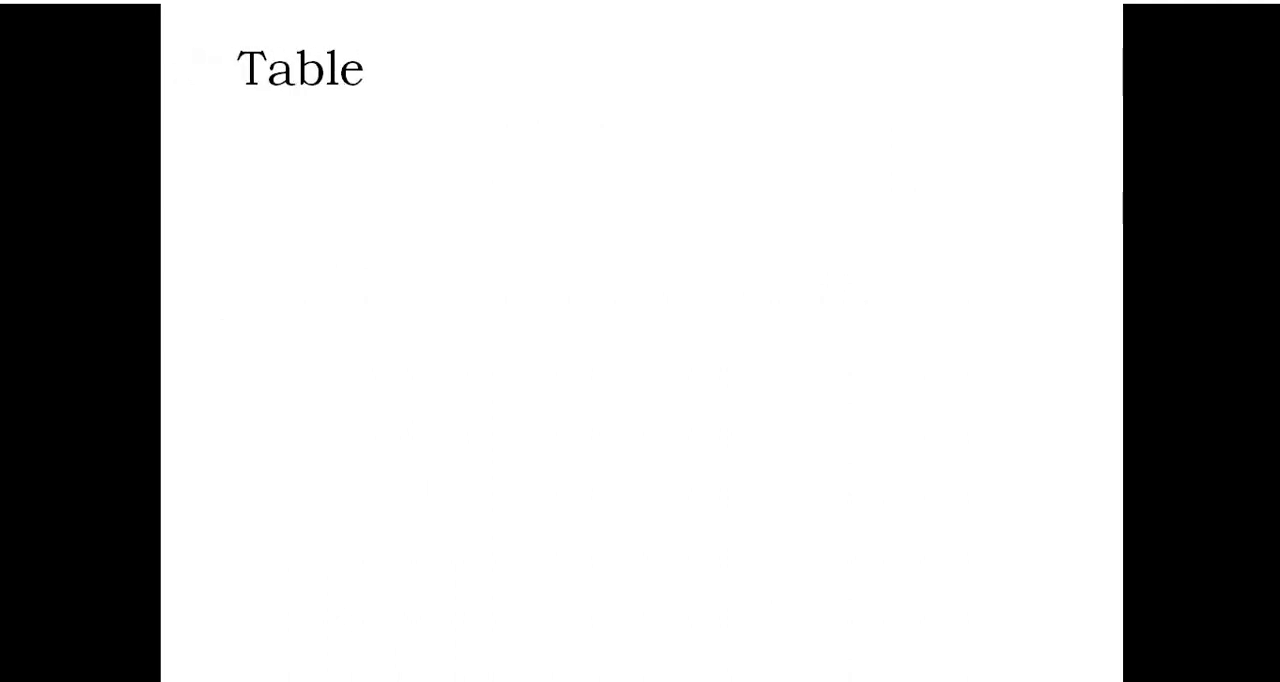
Add the third bullet: 'Views can be used for the simple transformations like, type casting and renaming the'
{"action": "key", "text": "right"}
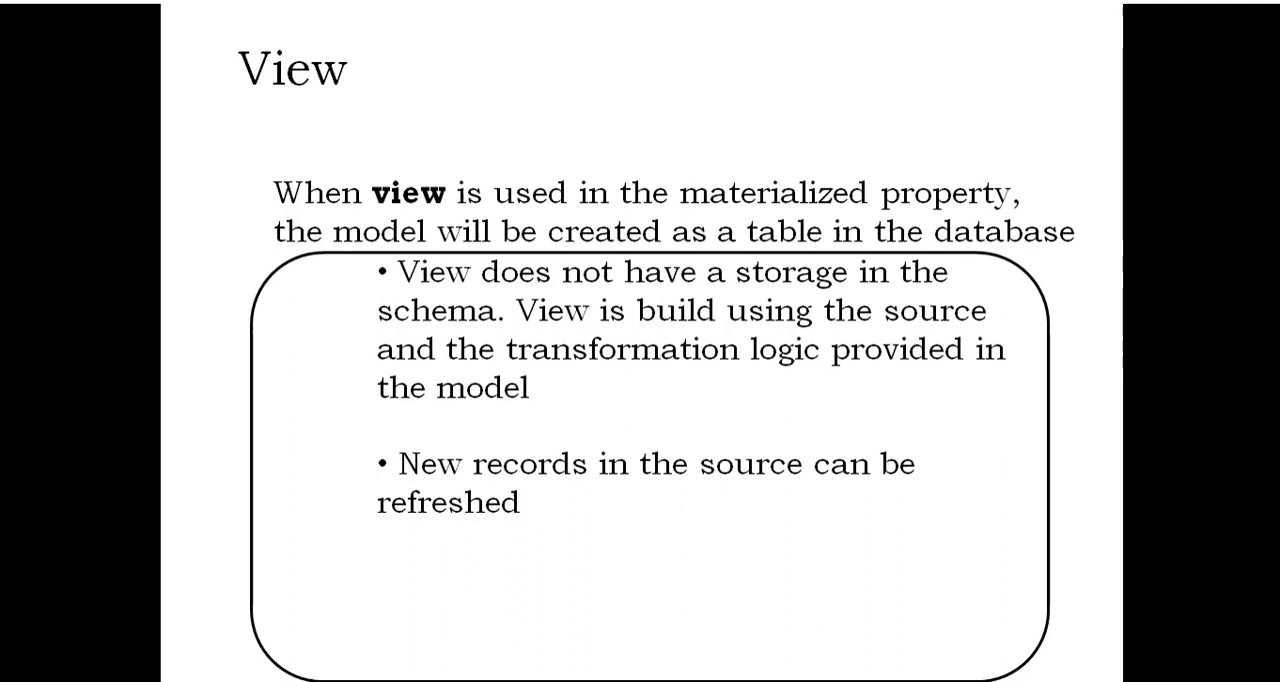
{"action": "type", "text": "Views can be used for the simple transformations like, type casting and renaming the columns"}
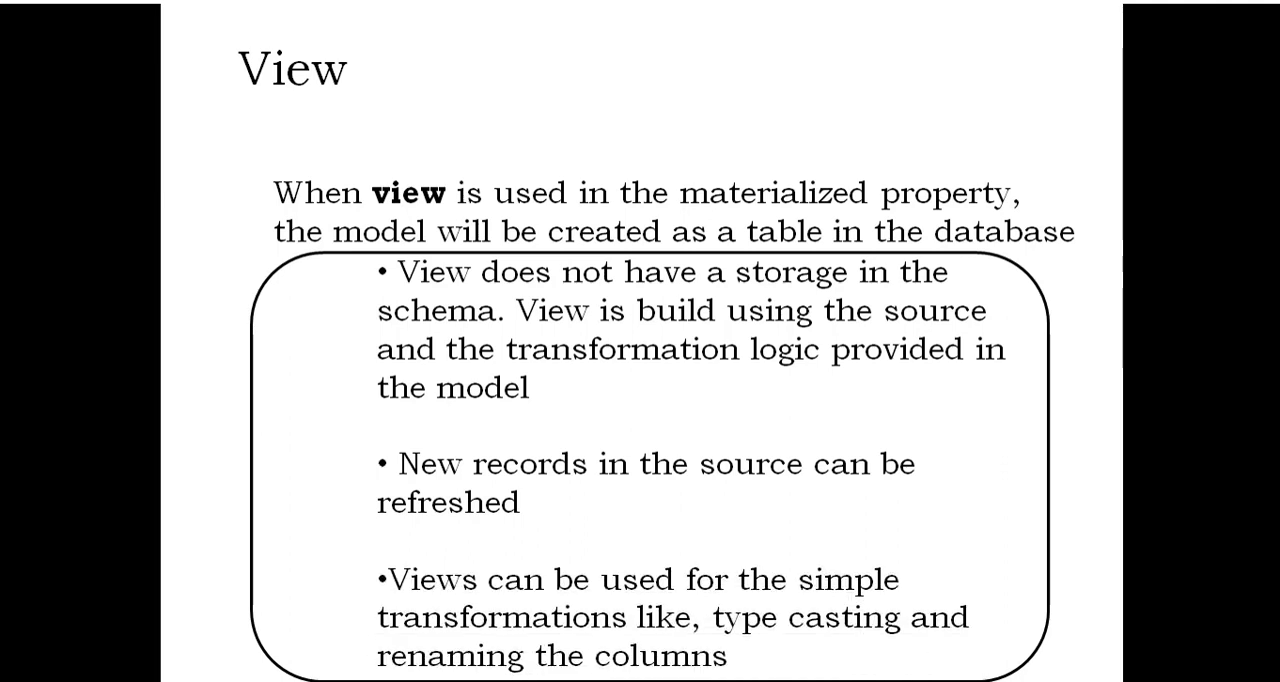